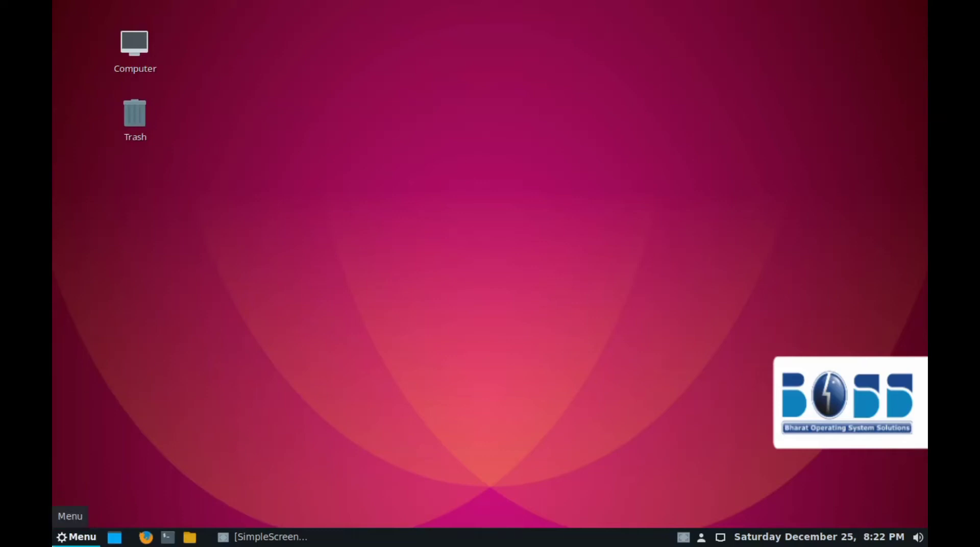
- Search the application menu for 'fire' to list Firefox Web Browser
{"action": "left_click", "coordinate": [81, 538]}
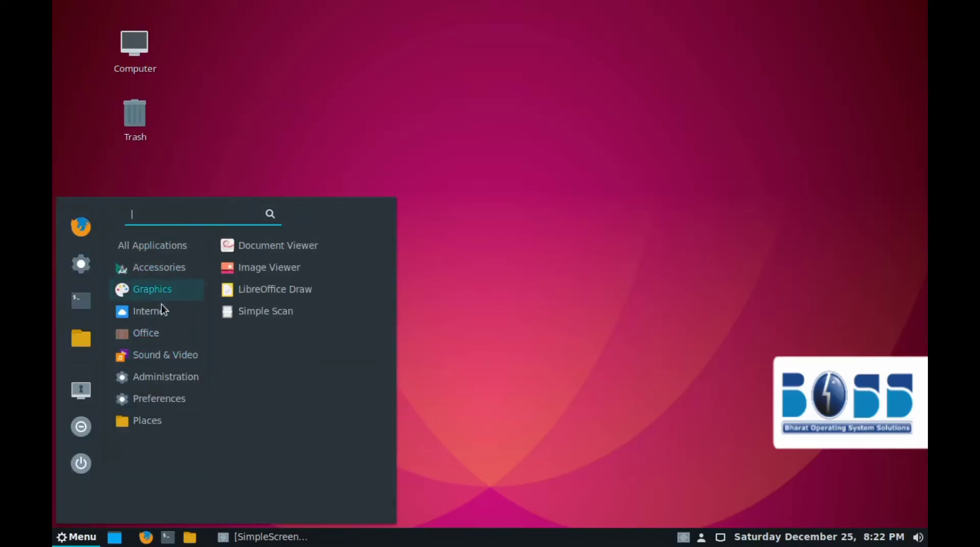
{"action": "left_click", "coordinate": [554, 495]}
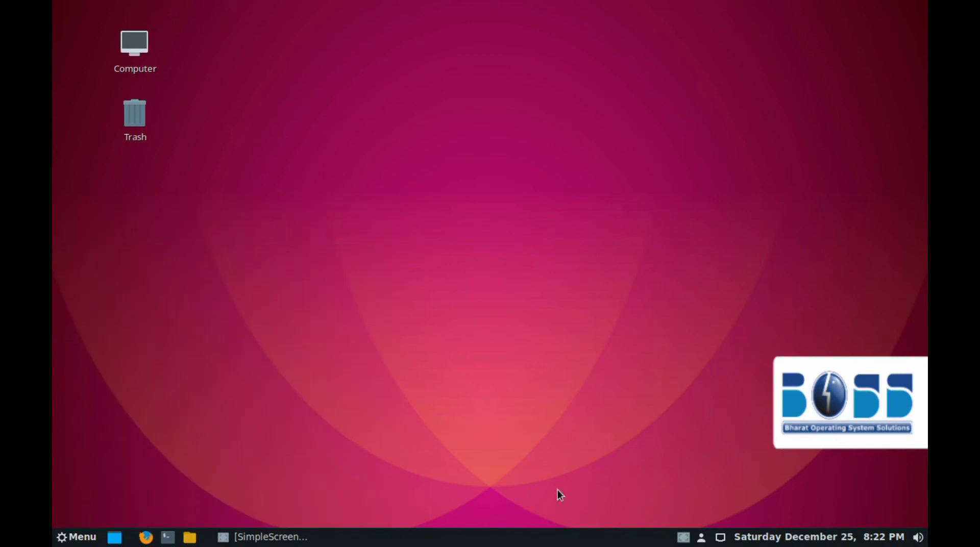
{"action": "mouse_move", "coordinate": [205, 470]}
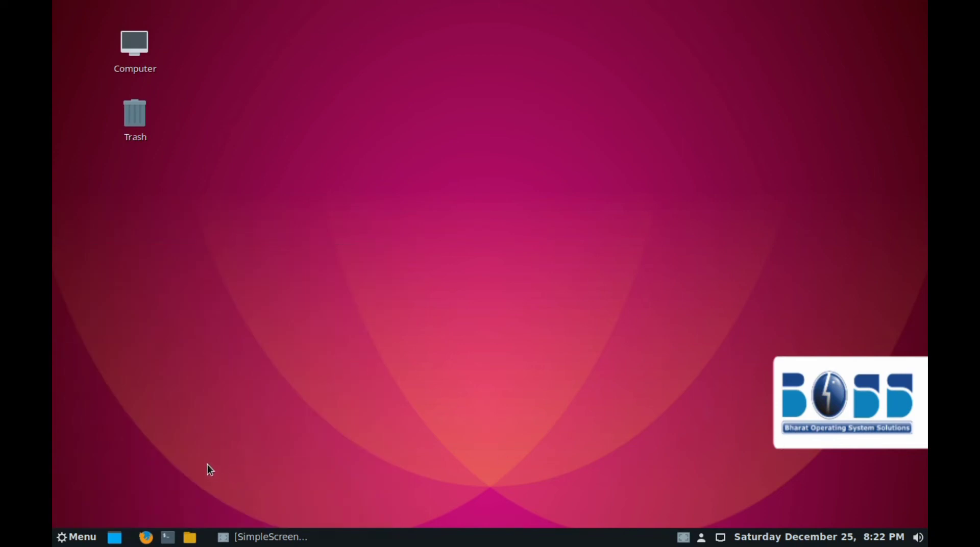
{"action": "left_click", "coordinate": [82, 537]}
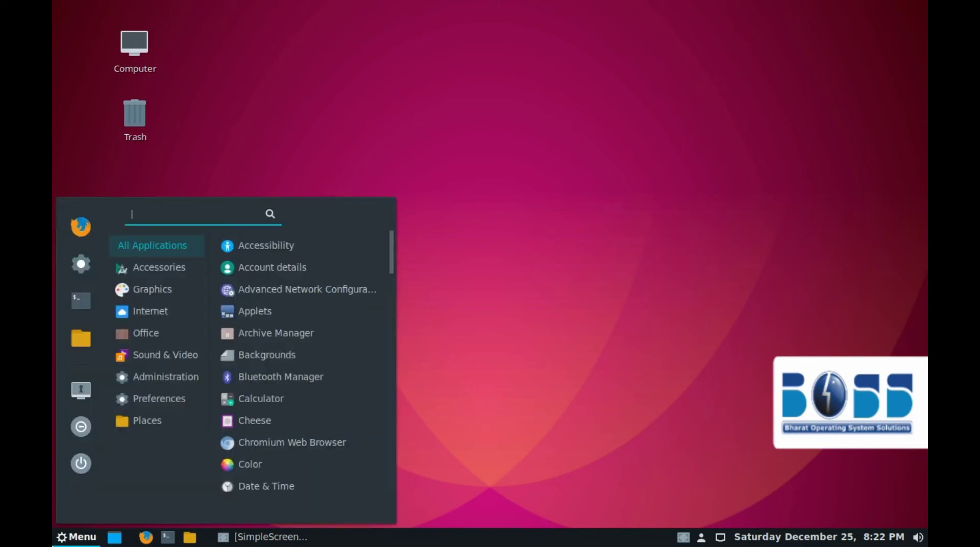
{"action": "type", "text": "fire"}
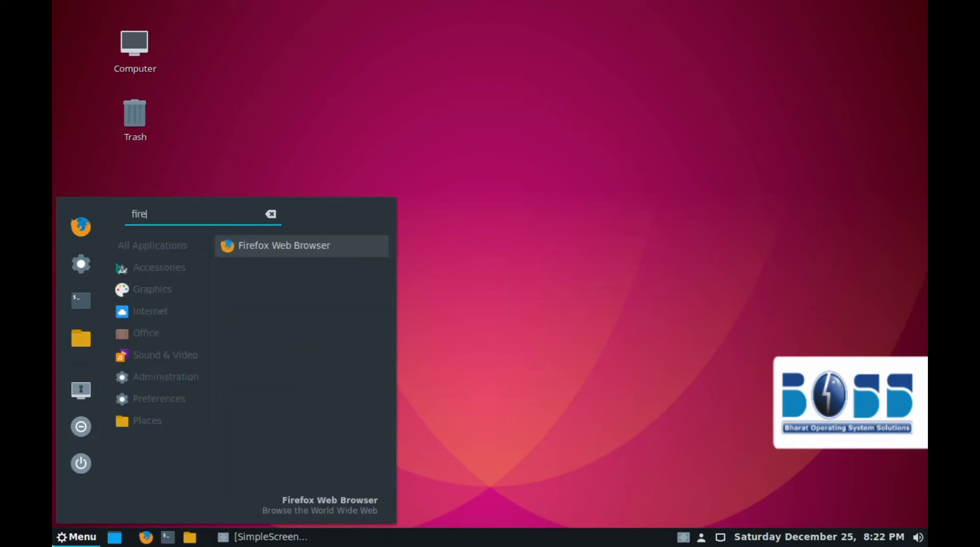
{"action": "mouse_move", "coordinate": [281, 254]}
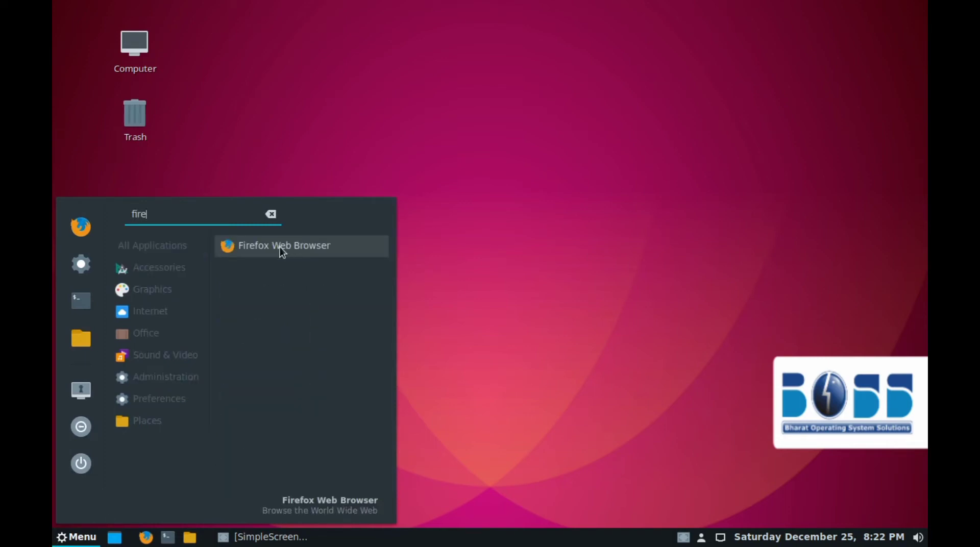
{"action": "mouse_move", "coordinate": [307, 250]}
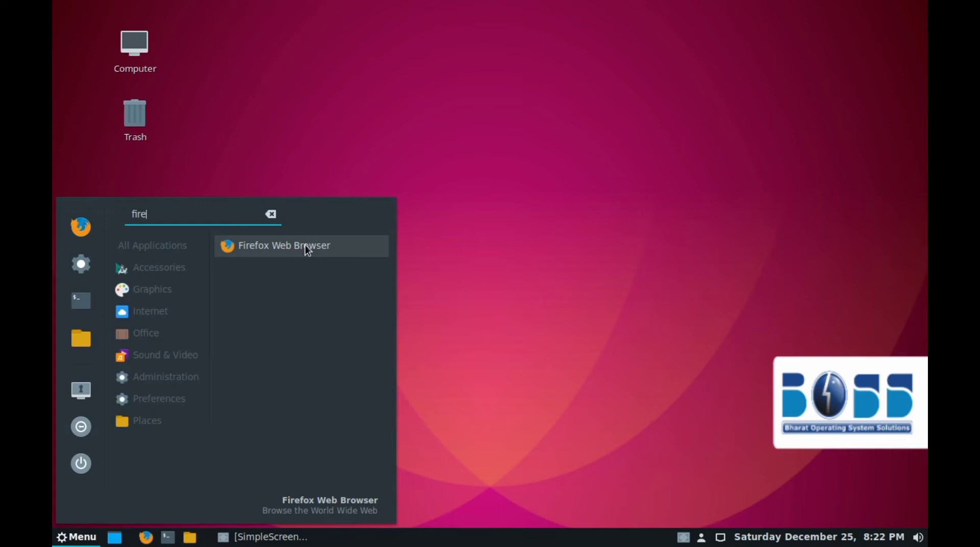
- Launch Firefox, search Google for 'chrome', and open the Download Google Chrome ad
{"action": "left_click", "coordinate": [301, 246]}
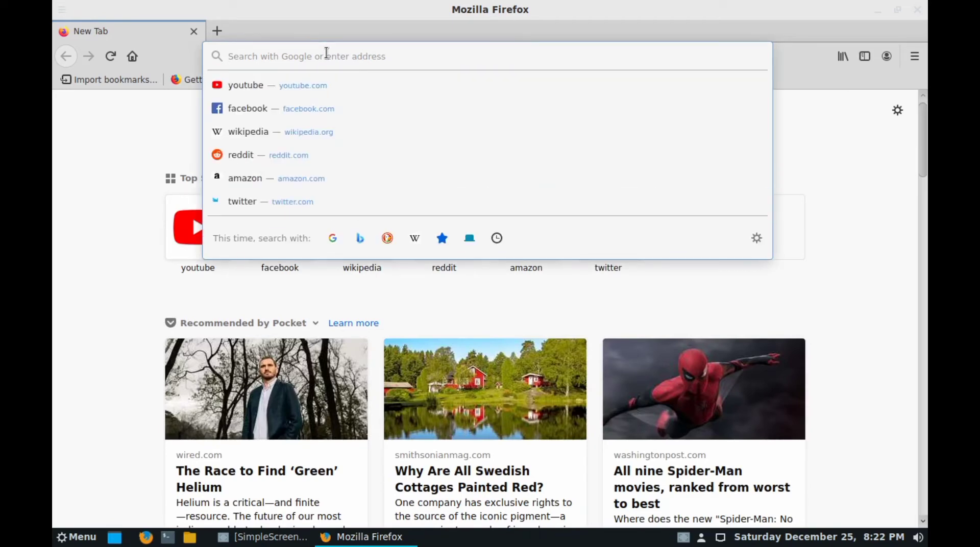
{"action": "type", "text": "chrome"}
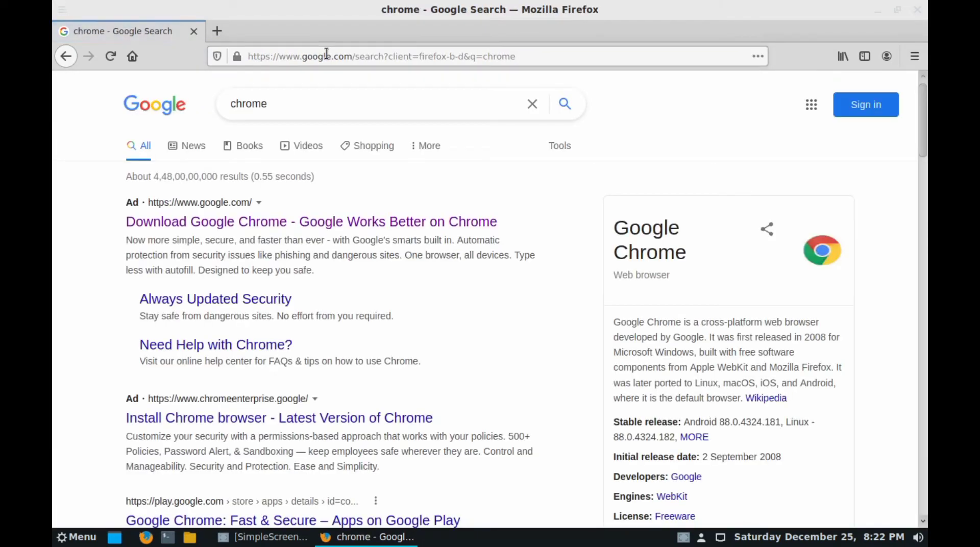
{"action": "mouse_move", "coordinate": [291, 229]}
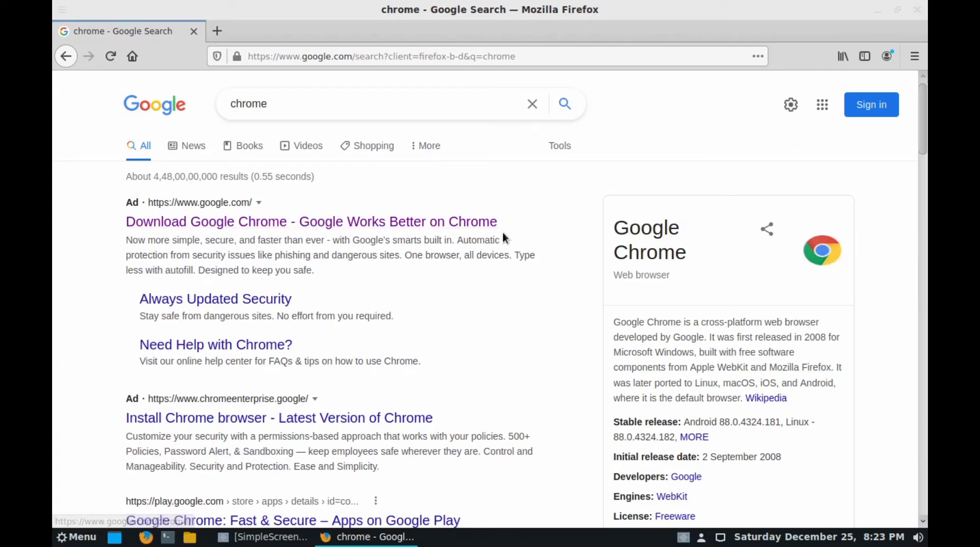
{"action": "left_click", "coordinate": [336, 222]}
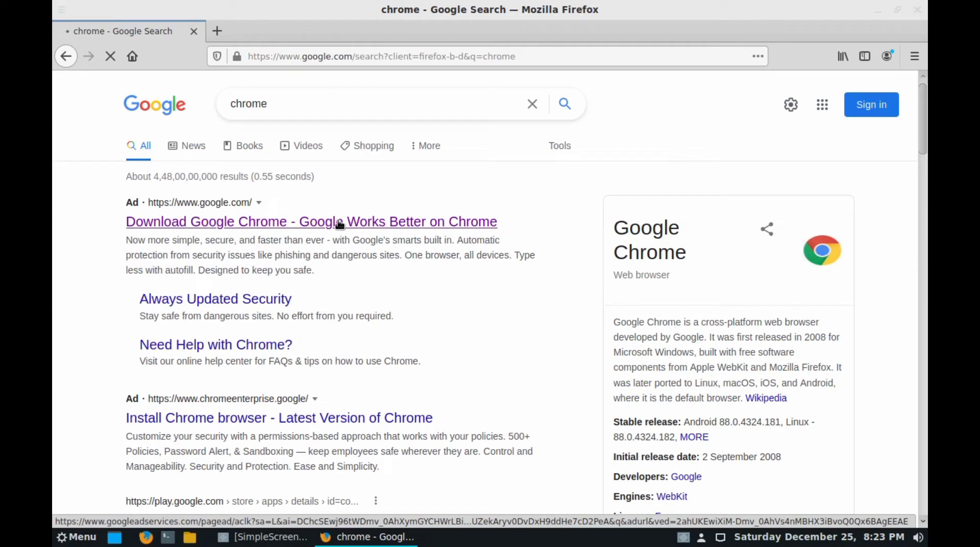
- Start the Chrome download with the 64-bit .deb (For Debian/Ubuntu) package selected
{"action": "left_click", "coordinate": [331, 222]}
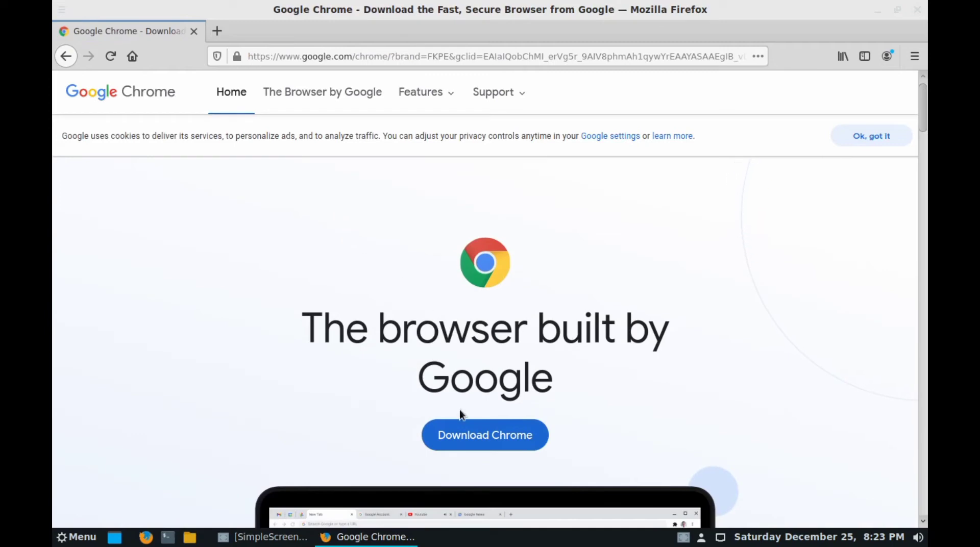
{"action": "mouse_move", "coordinate": [466, 437]}
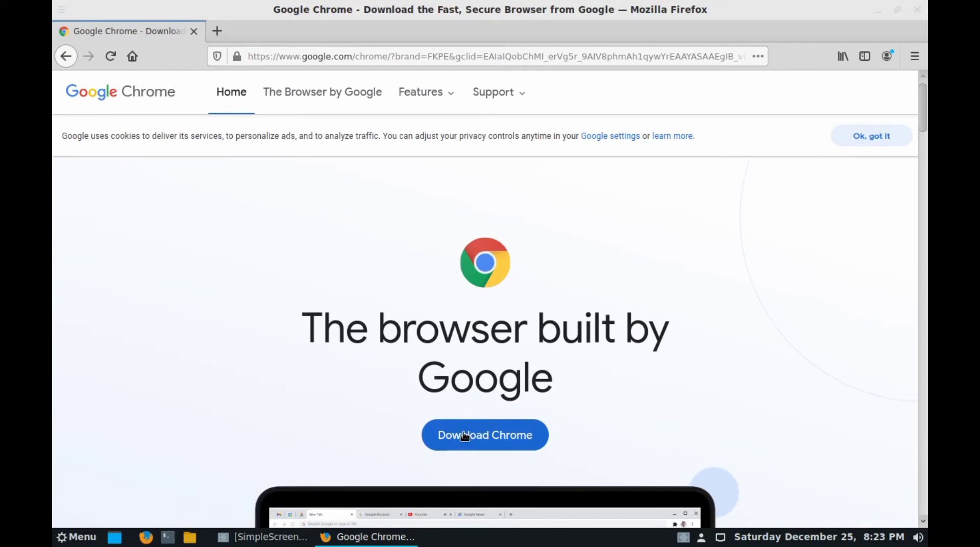
{"action": "mouse_move", "coordinate": [478, 438]}
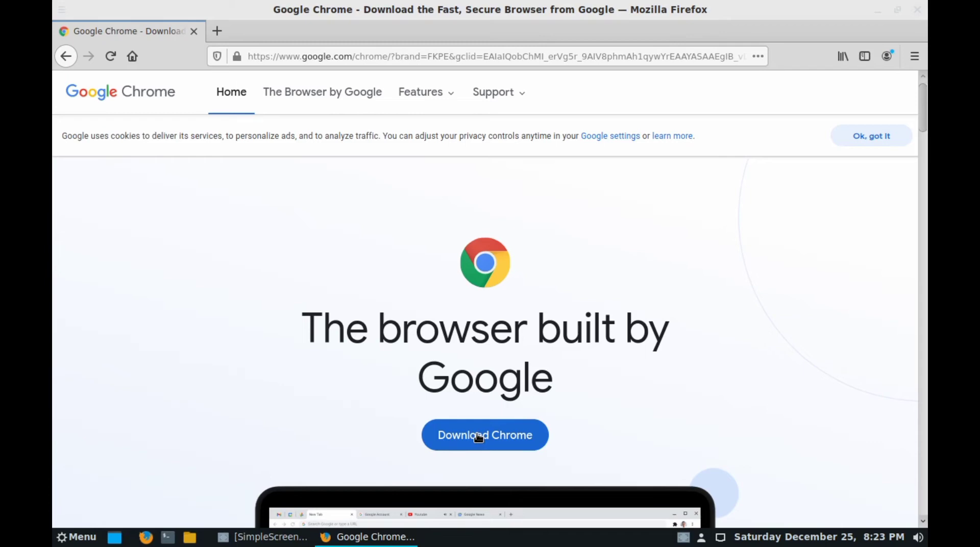
{"action": "left_click", "coordinate": [485, 435]}
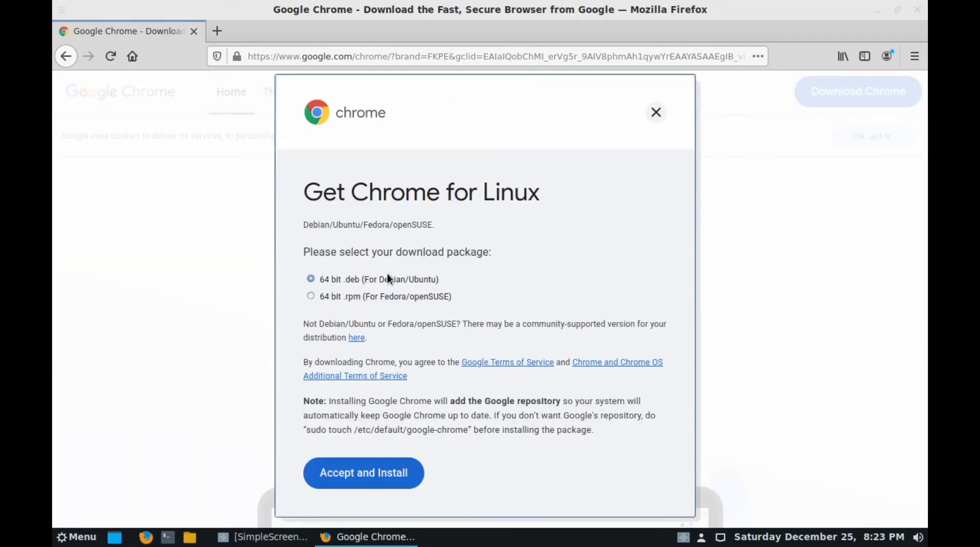
{"action": "mouse_move", "coordinate": [337, 280]}
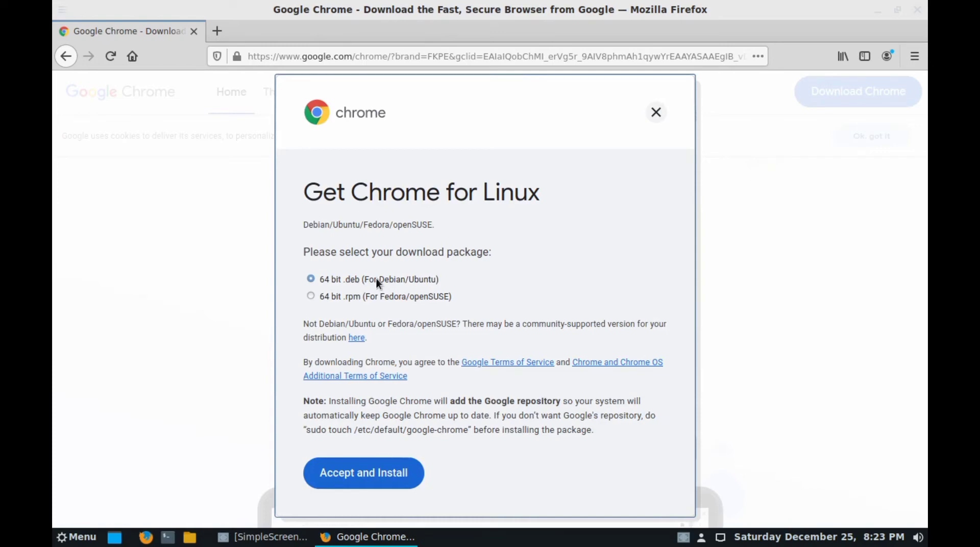
{"action": "mouse_move", "coordinate": [314, 310]}
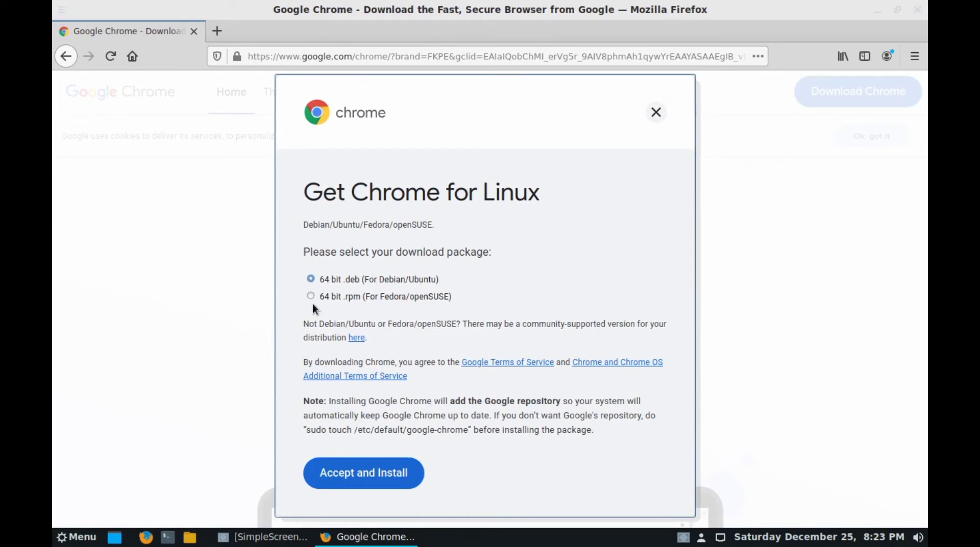
{"action": "mouse_move", "coordinate": [375, 304]}
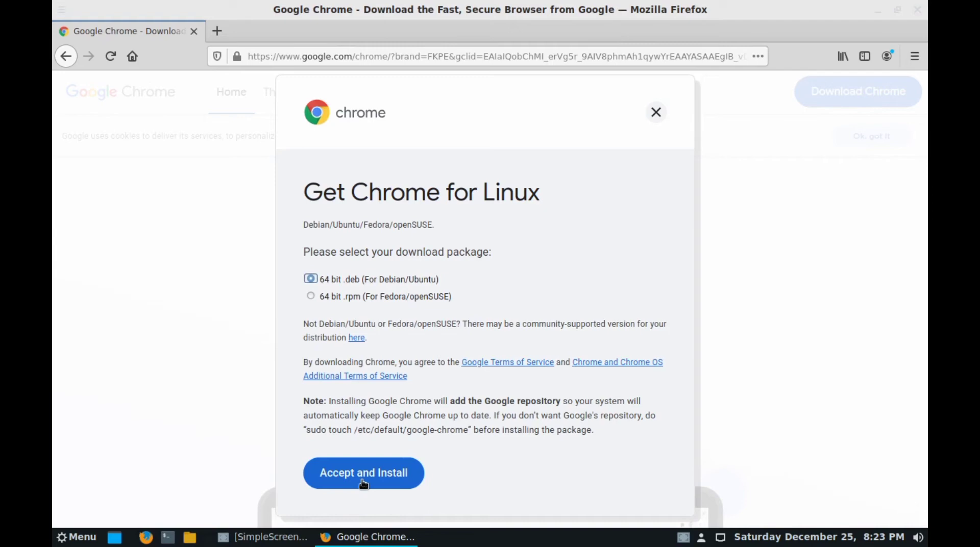
- Accept and Install, then choose Save File for google-chrome-stable_current_amd64.deb
{"action": "left_click", "coordinate": [364, 473]}
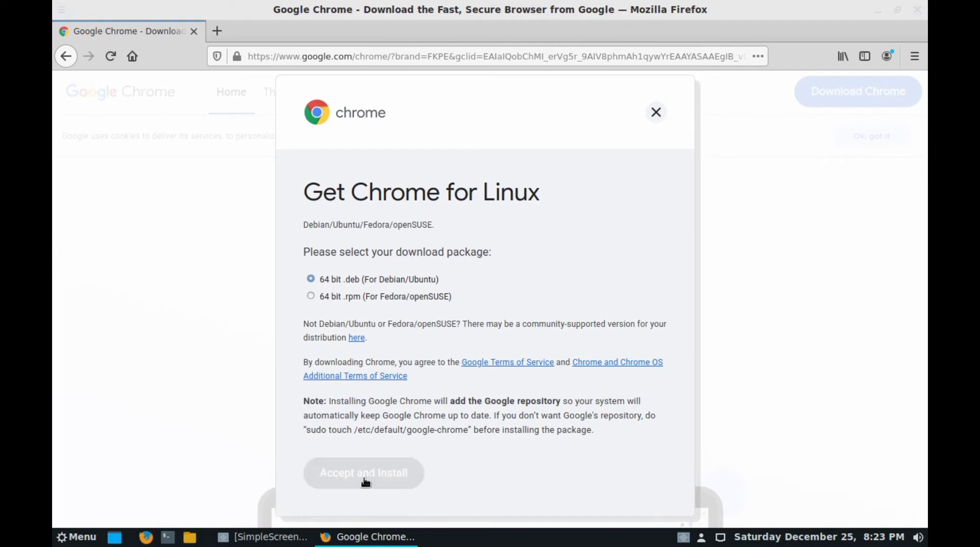
{"action": "left_click", "coordinate": [364, 473]}
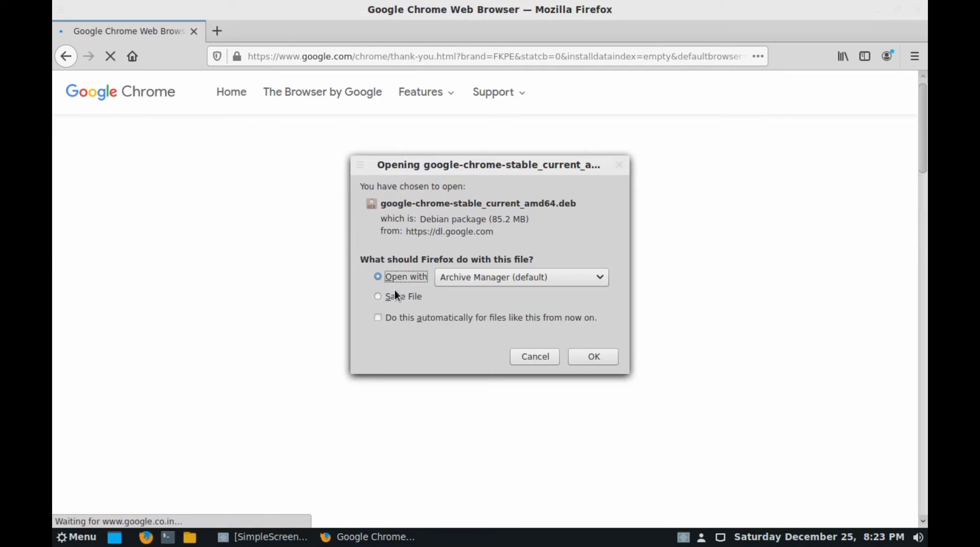
{"action": "left_click", "coordinate": [378, 296]}
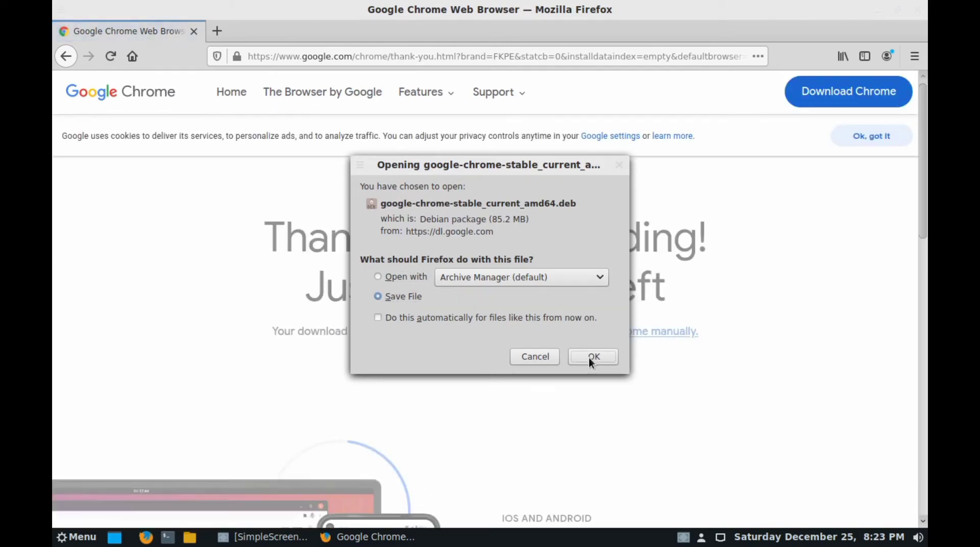
{"action": "left_click", "coordinate": [592, 356]}
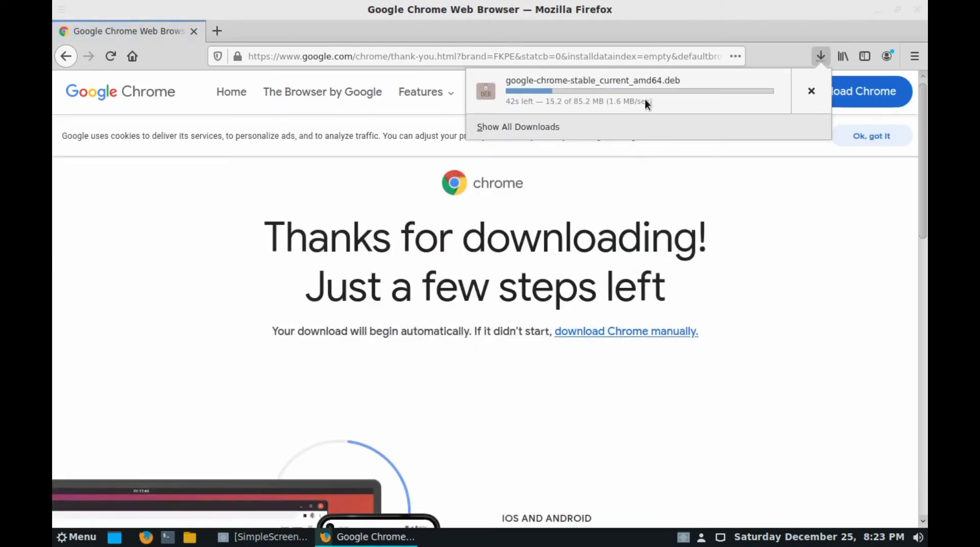
{"action": "mouse_move", "coordinate": [670, 106]}
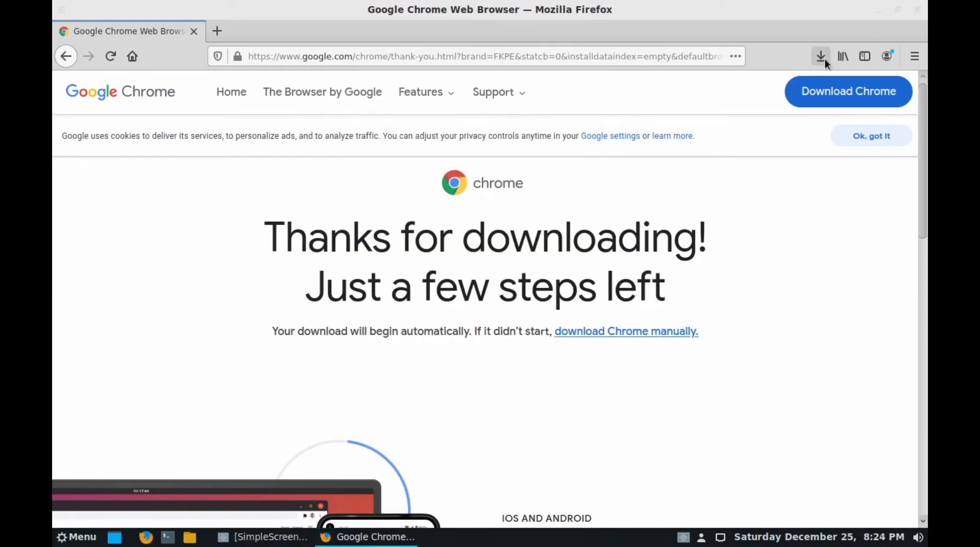
- Open Downloads, inspect the Chrome .deb in Archive Manager, then open a terminal there
{"action": "left_click", "coordinate": [820, 56]}
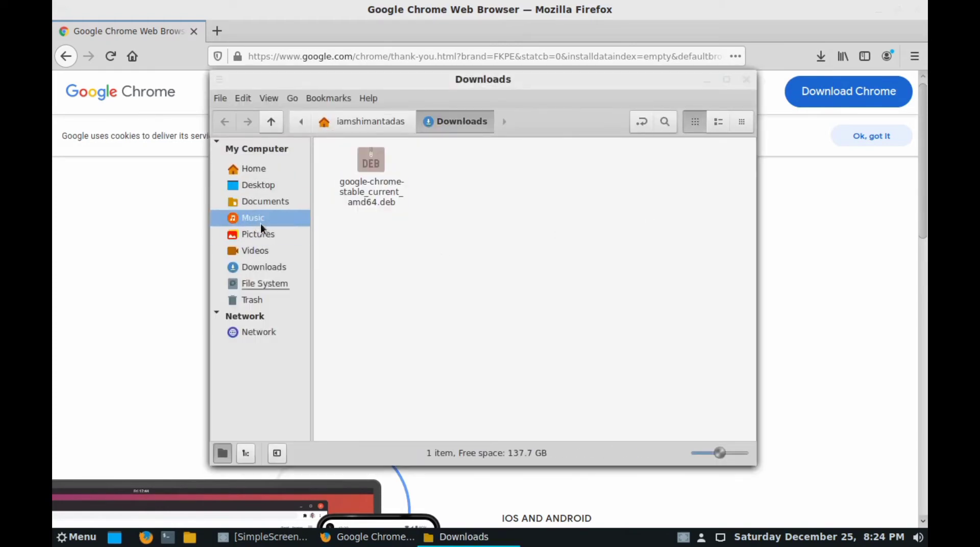
{"action": "left_click", "coordinate": [263, 267]}
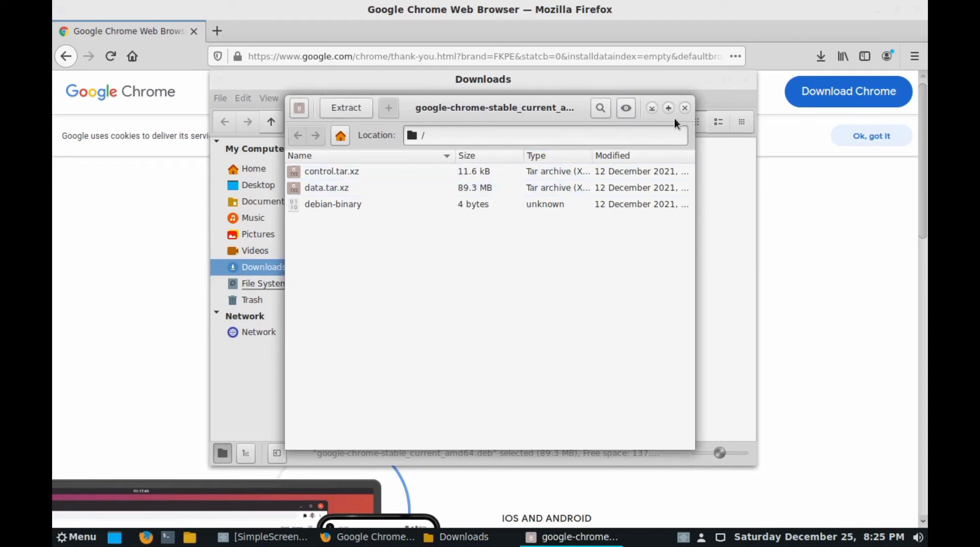
{"action": "left_click", "coordinate": [685, 108]}
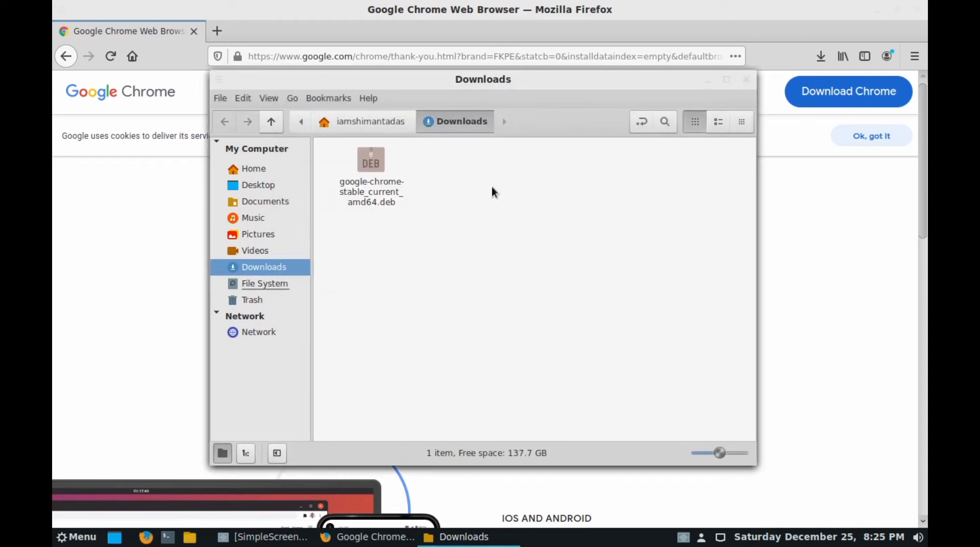
{"action": "right_click", "coordinate": [491, 193]}
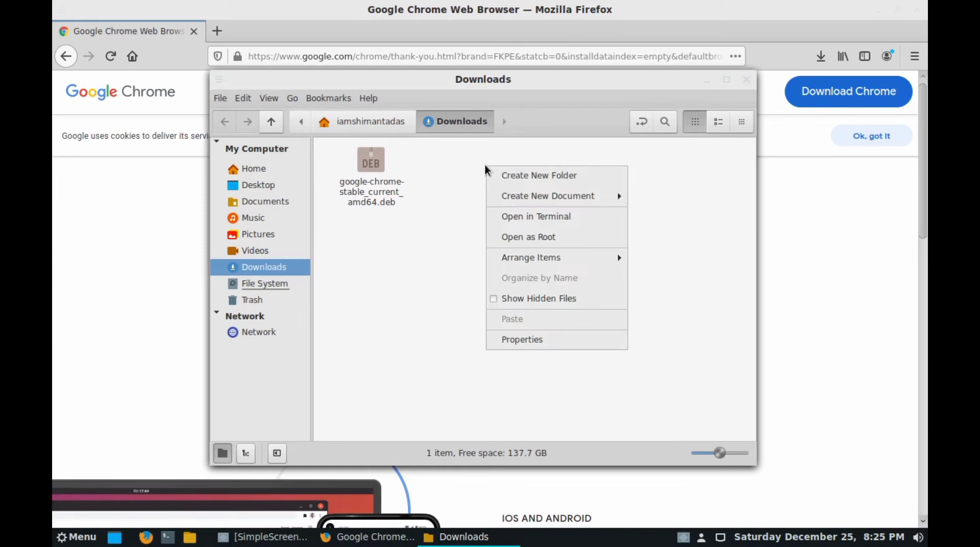
{"action": "mouse_move", "coordinate": [528, 224]}
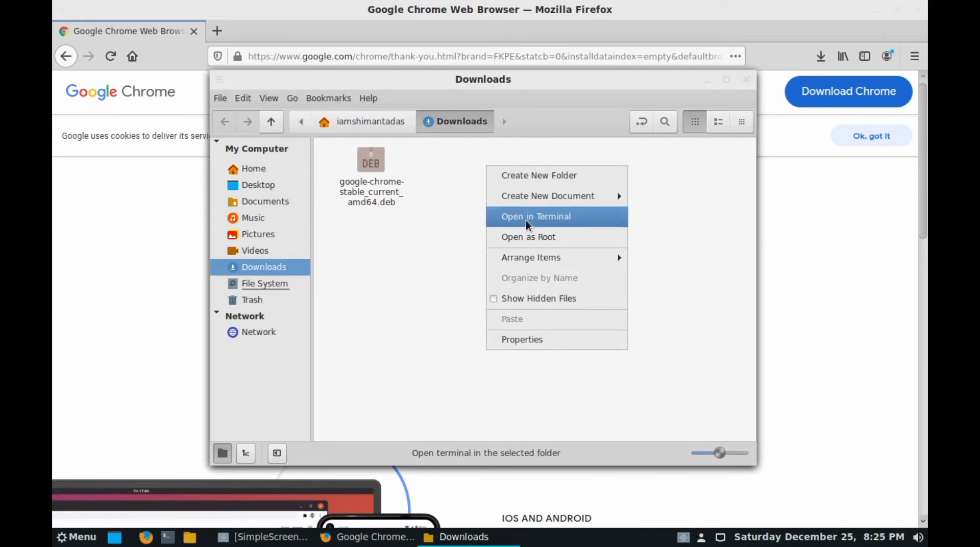
{"action": "left_click", "coordinate": [535, 217]}
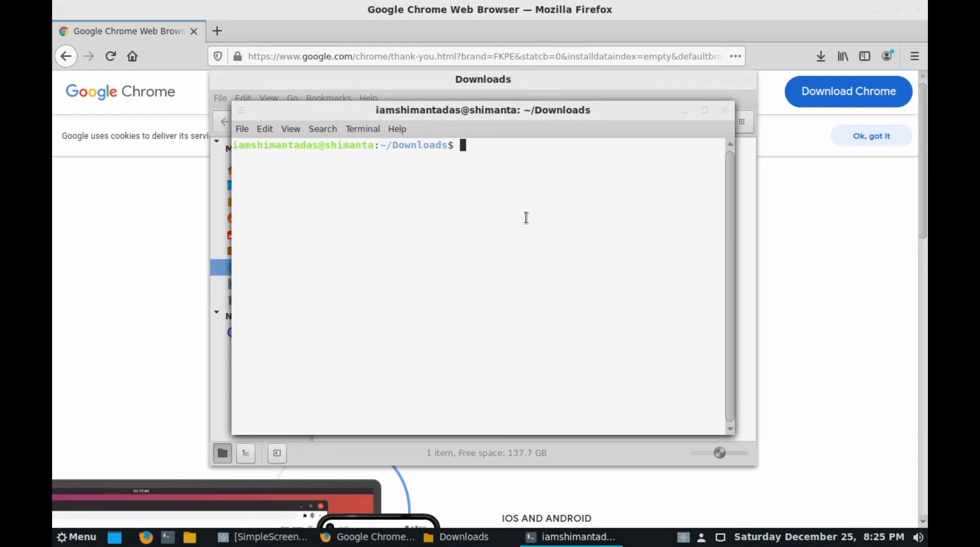
- Run ls in ~/Downloads to confirm the Chrome .deb is present
{"action": "type", "text": "ls"}
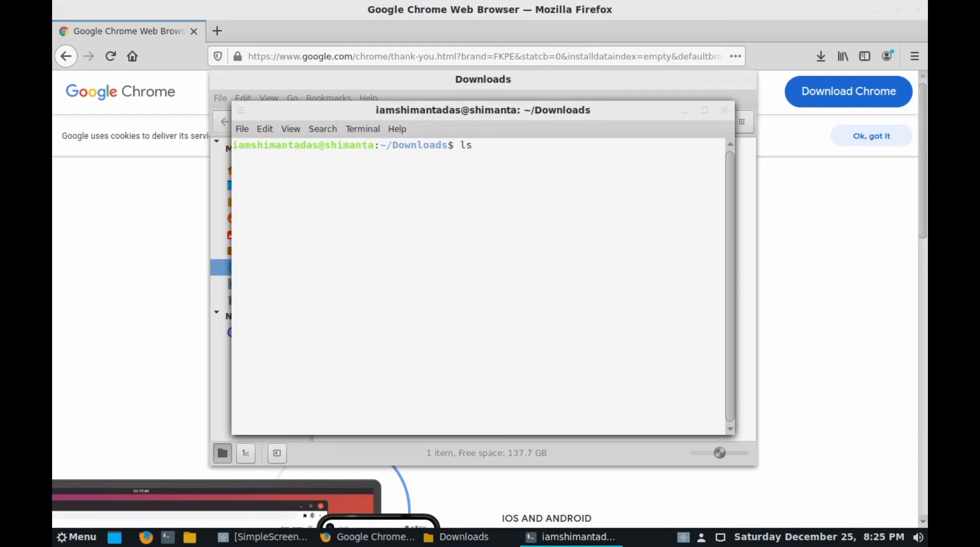
{"action": "key", "text": "Return"}
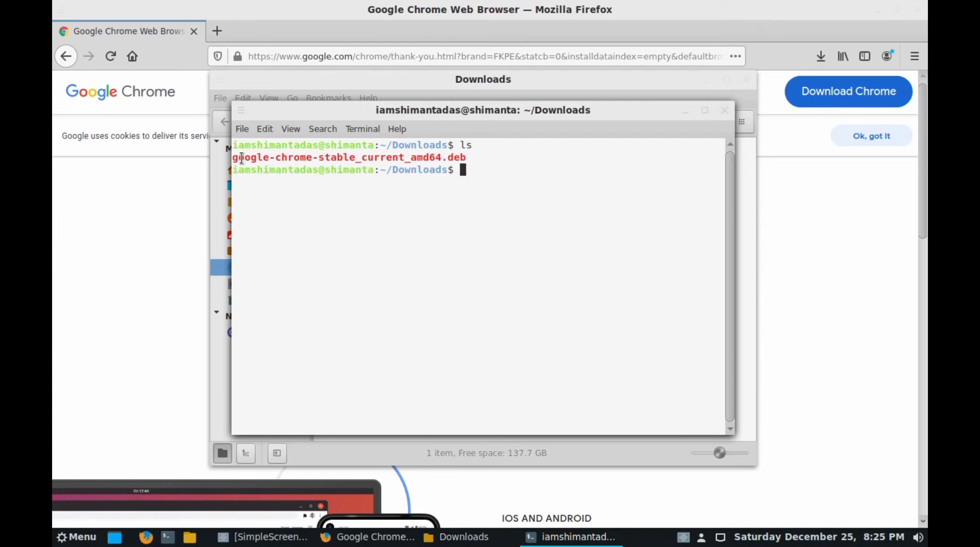
{"action": "left_click_drag", "start_coordinate": [232, 157], "coordinate": [319, 157]}
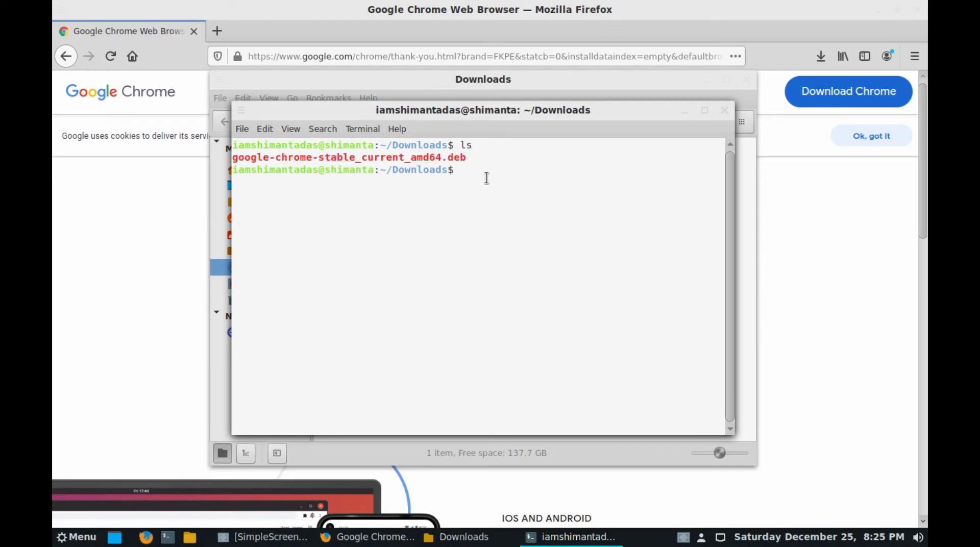
- Refresh package lists with sudo apt update, entering the administrator password
{"action": "type", "text": "sudo"}
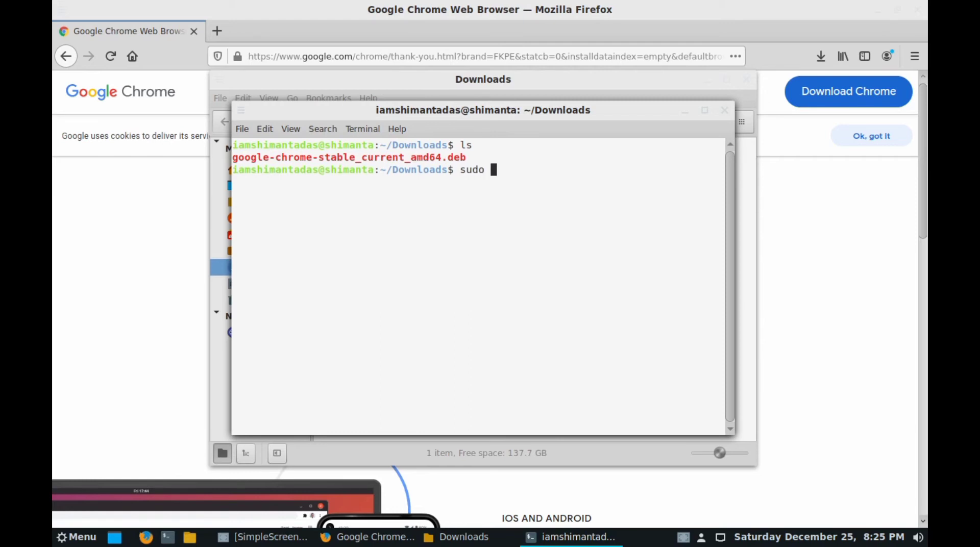
{"action": "type", "text": "apt update"}
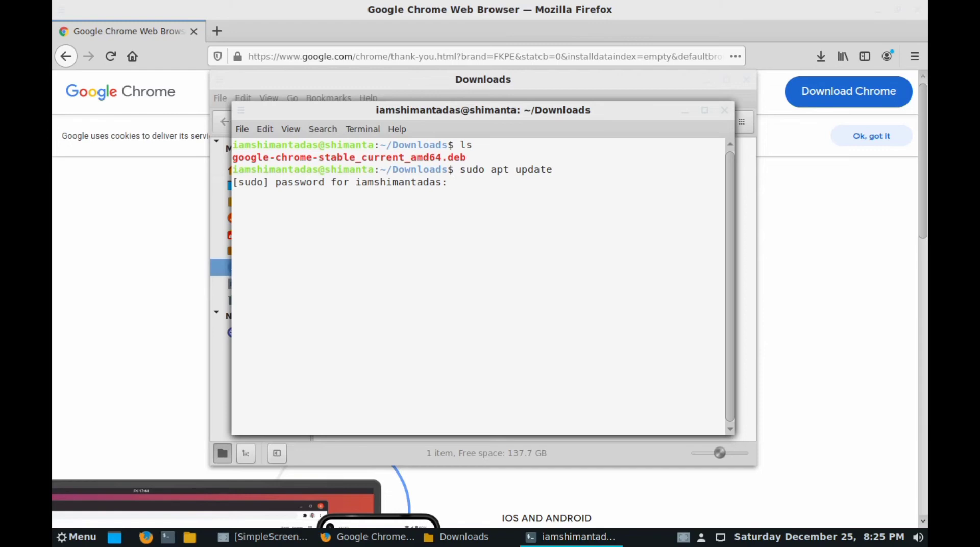
{"action": "key", "text": "Return"}
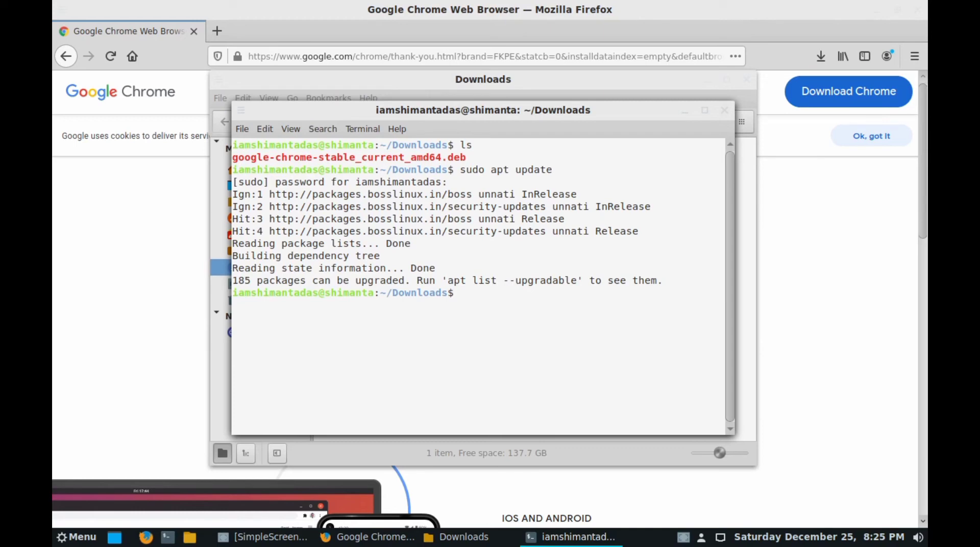
{"action": "type", "text": "sudo dpk"}
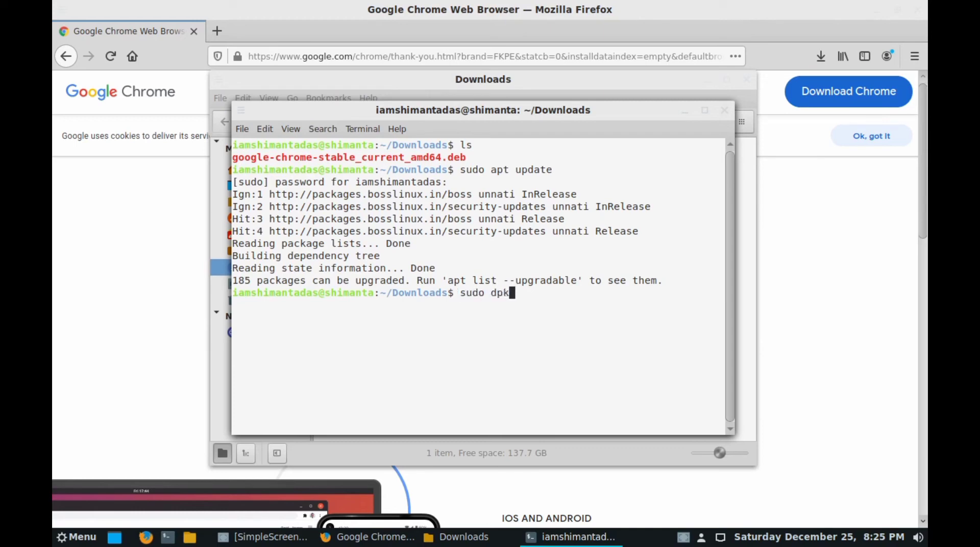
- Run sudo dpkg -i google-chrome-stable_current_amd64.deb to install Chrome 96.0.4664.110-1
{"action": "type", "text": "g"}
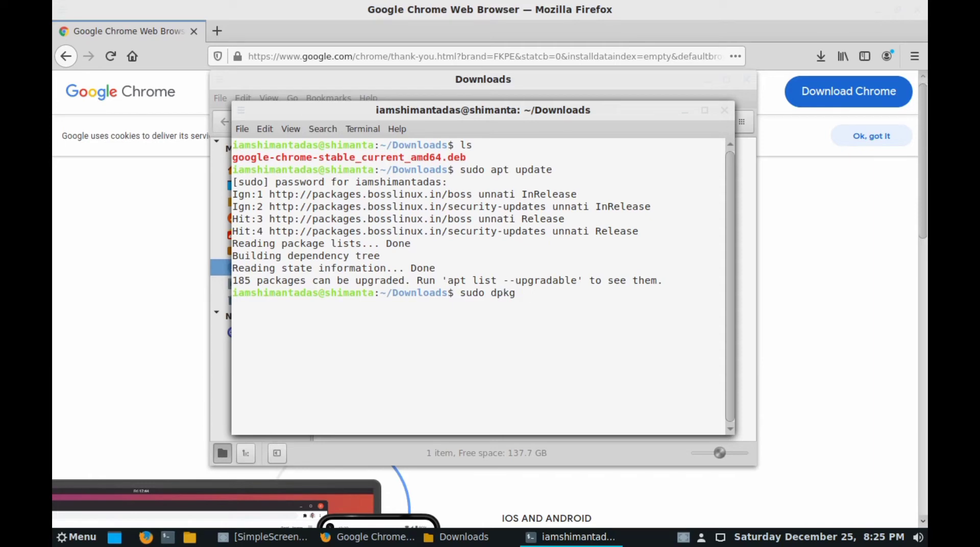
{"action": "type", "text": "-i"}
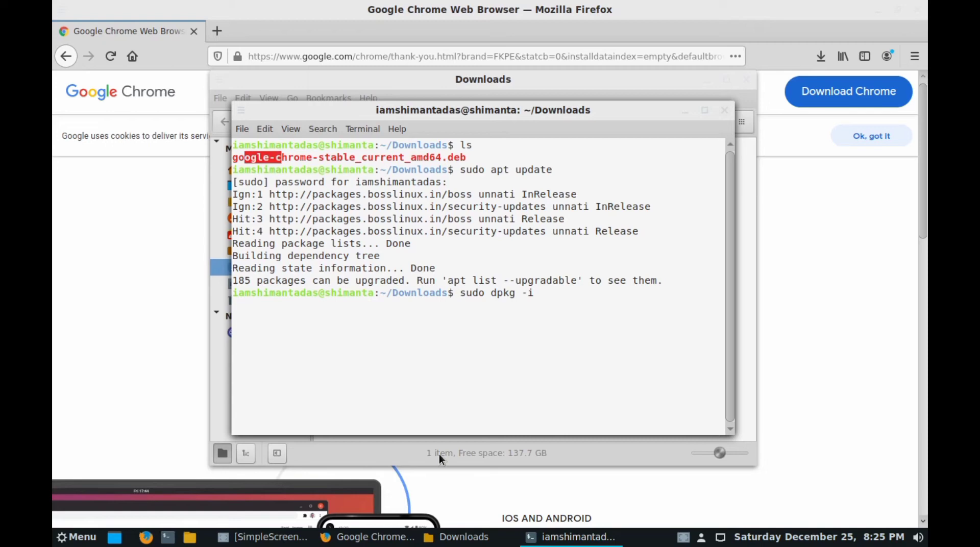
{"action": "type", "text": "goo"}
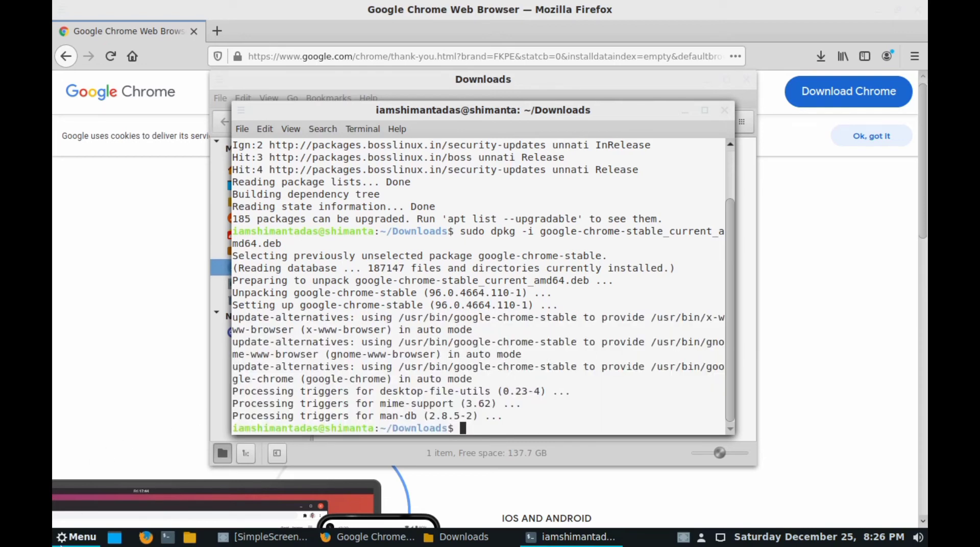
- Launch Google Chrome from the menu search 'chro' and accept default-browser and usage-report options
{"action": "left_click", "coordinate": [76, 536]}
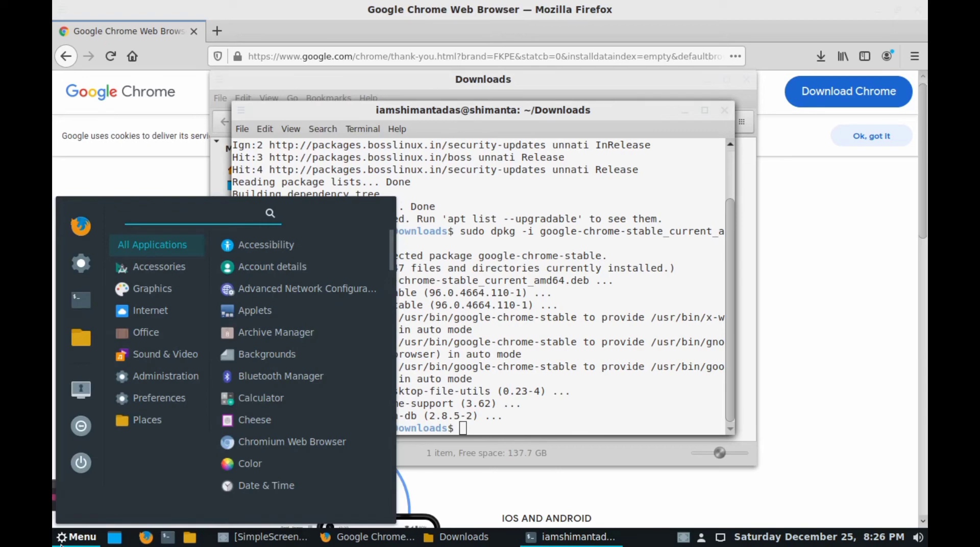
{"action": "type", "text": "chro"}
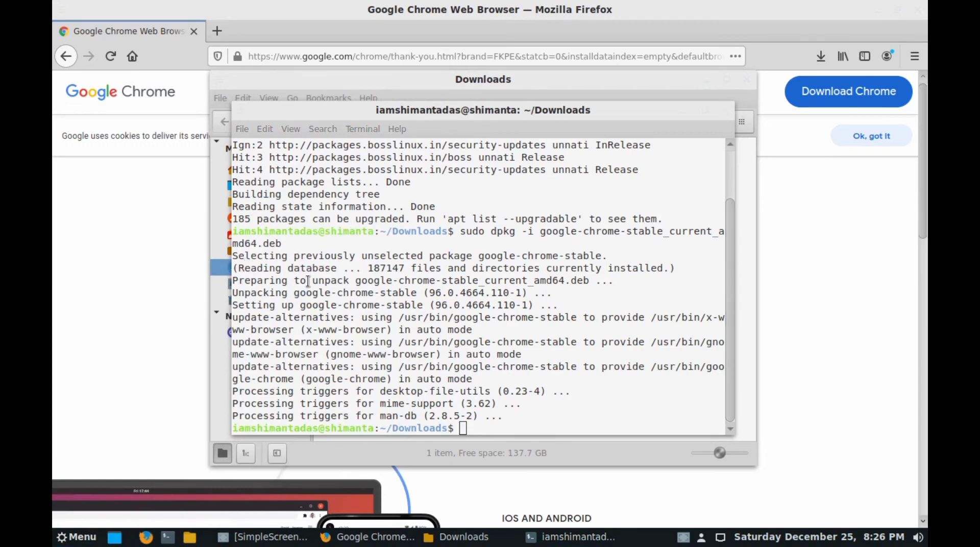
{"action": "mouse_move", "coordinate": [316, 270]}
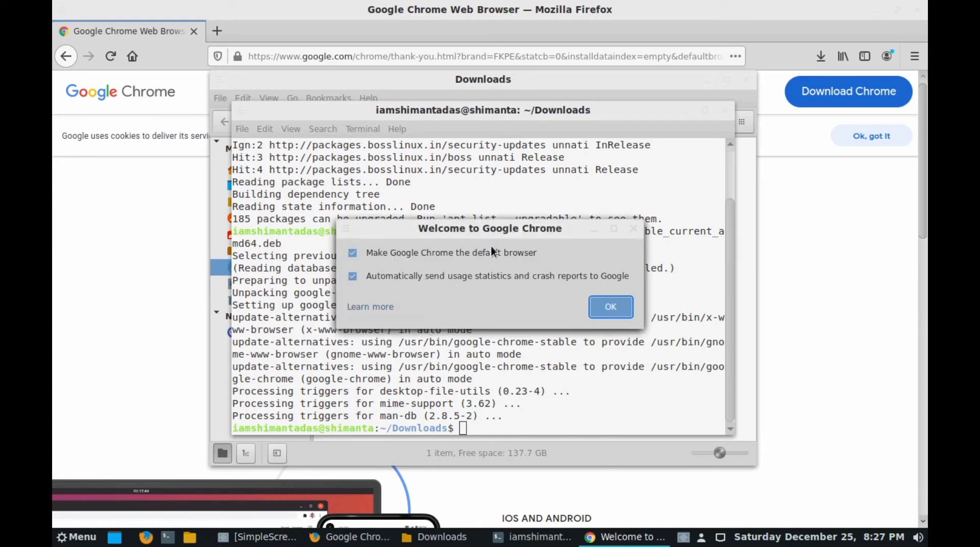
{"action": "mouse_move", "coordinate": [439, 244]}
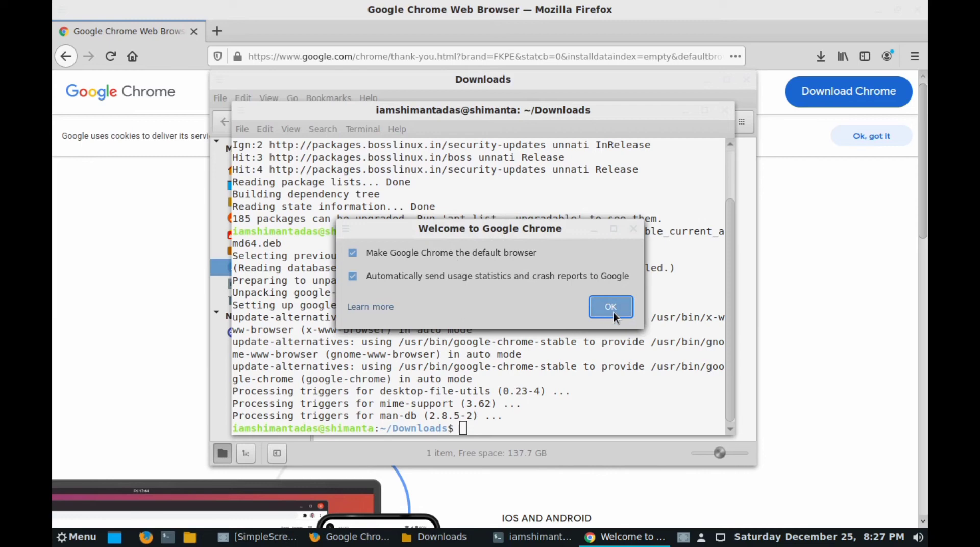
{"action": "left_click", "coordinate": [611, 307]}
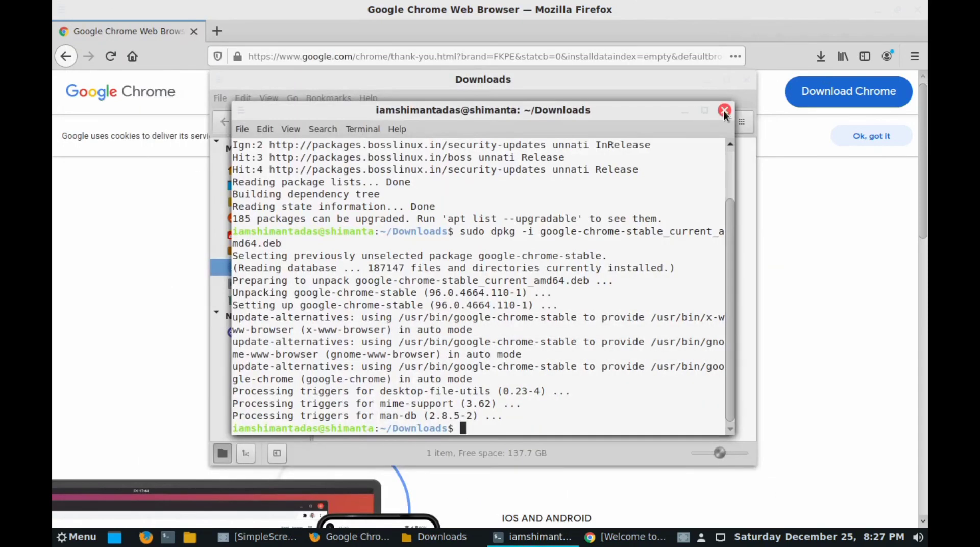
- Close the terminal, Firefox, and the Welcome to Chrome tab
{"action": "left_click", "coordinate": [724, 110]}
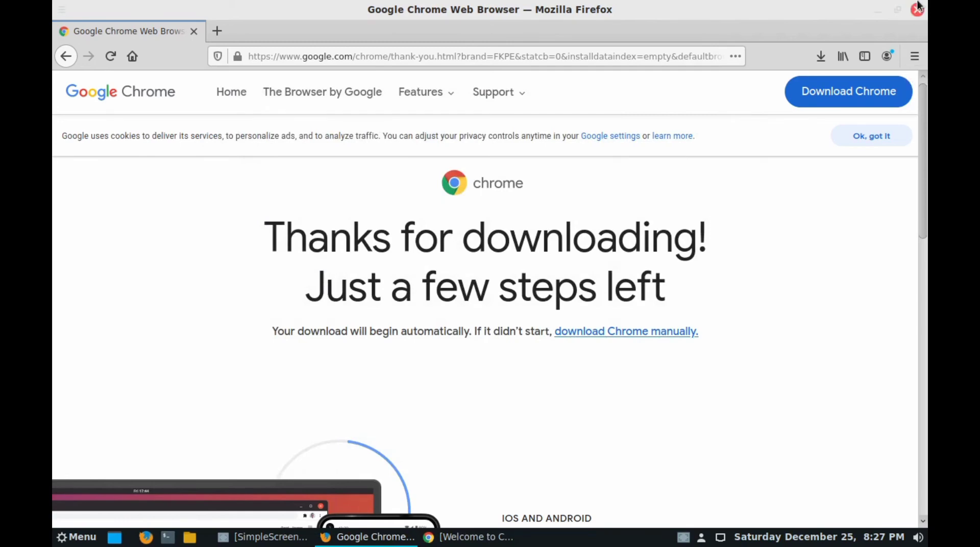
{"action": "left_click", "coordinate": [917, 9]}
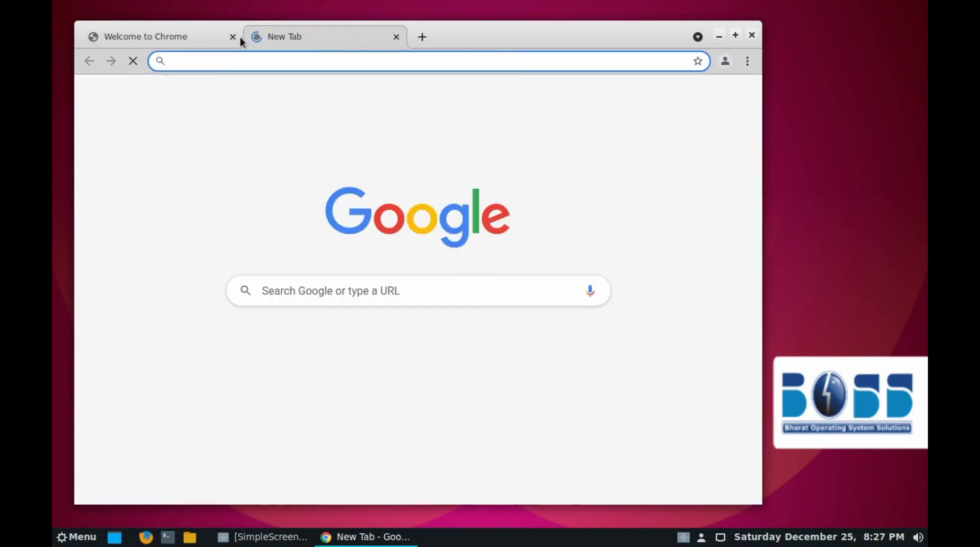
{"action": "left_click", "coordinate": [232, 37]}
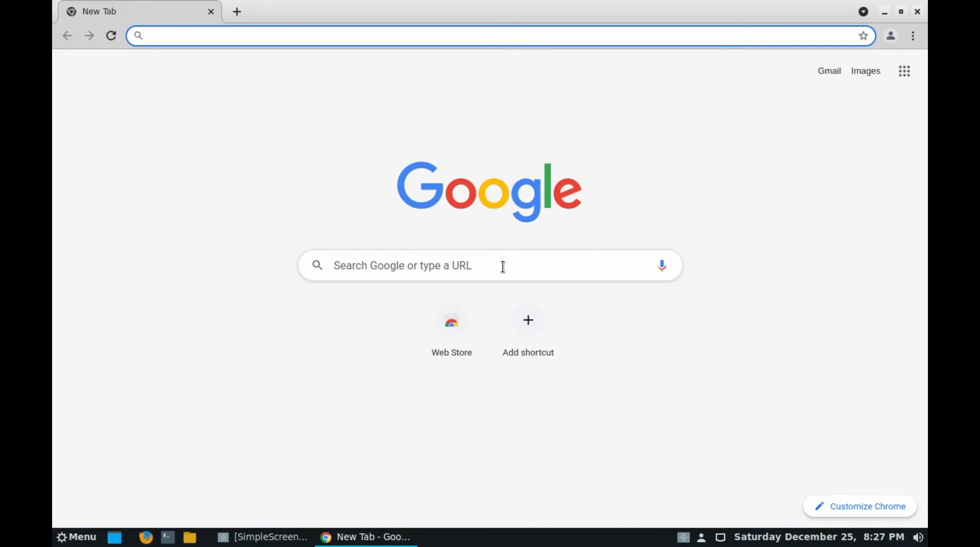
- View Google image results for 'boss linux', then open YouTube from a search in a new tab
{"action": "type", "text": "bo"}
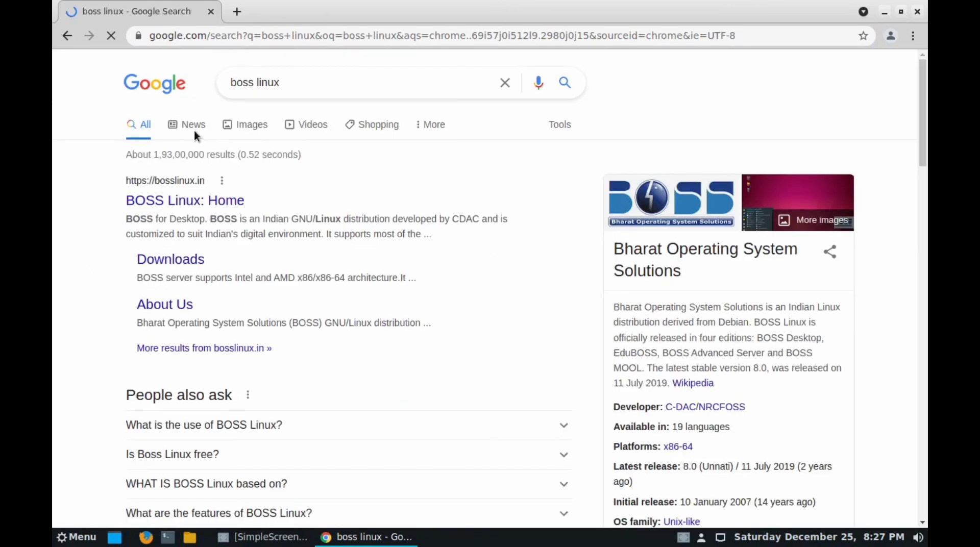
{"action": "left_click", "coordinate": [251, 124]}
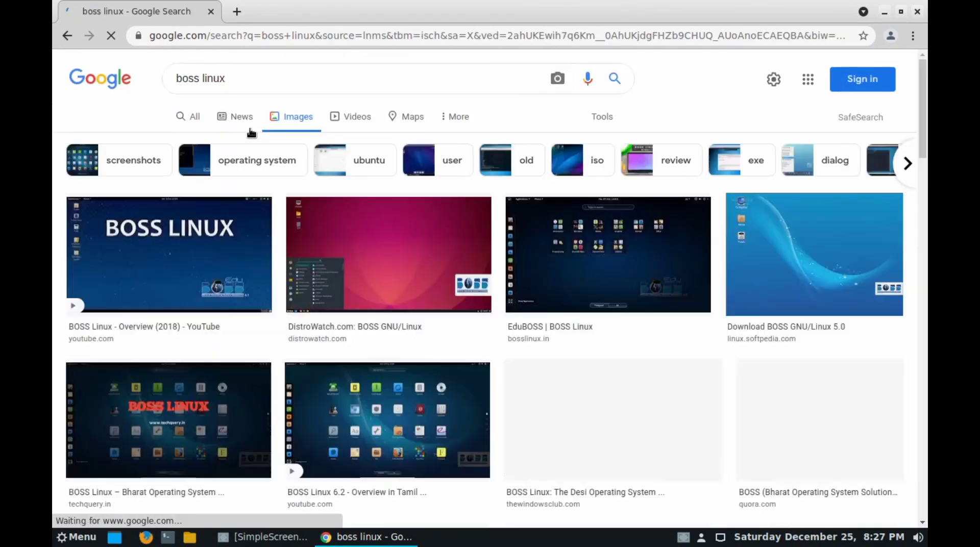
{"action": "left_click", "coordinate": [237, 11]}
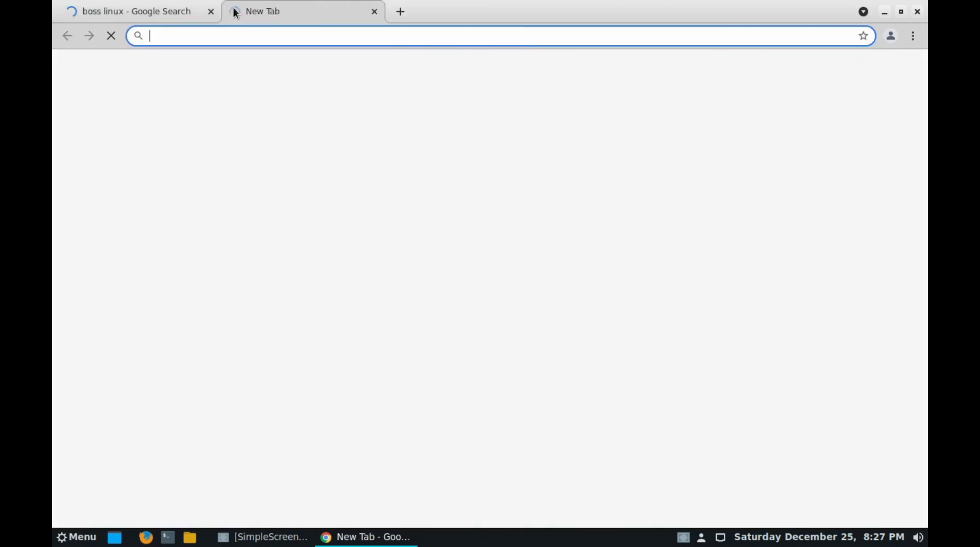
{"action": "type", "text": "you"}
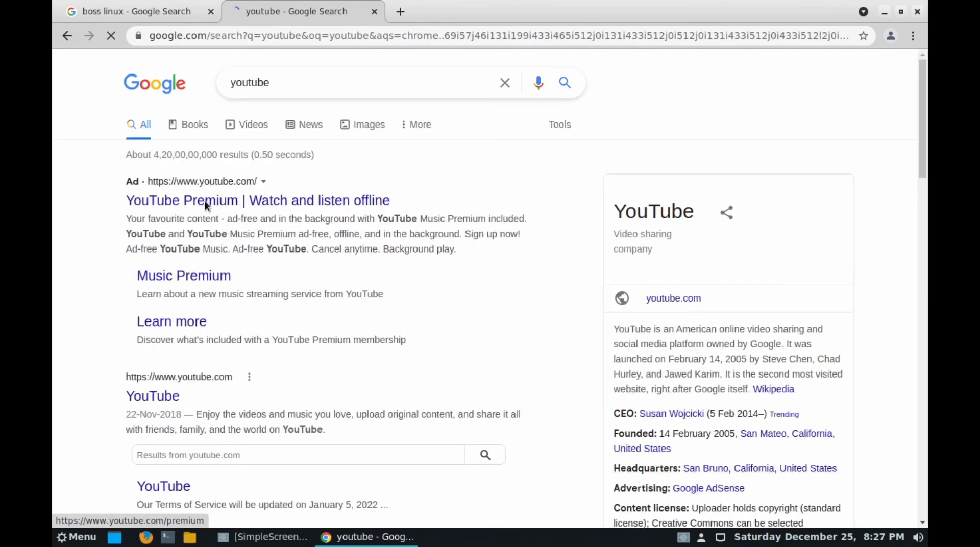
{"action": "left_click", "coordinate": [152, 397]}
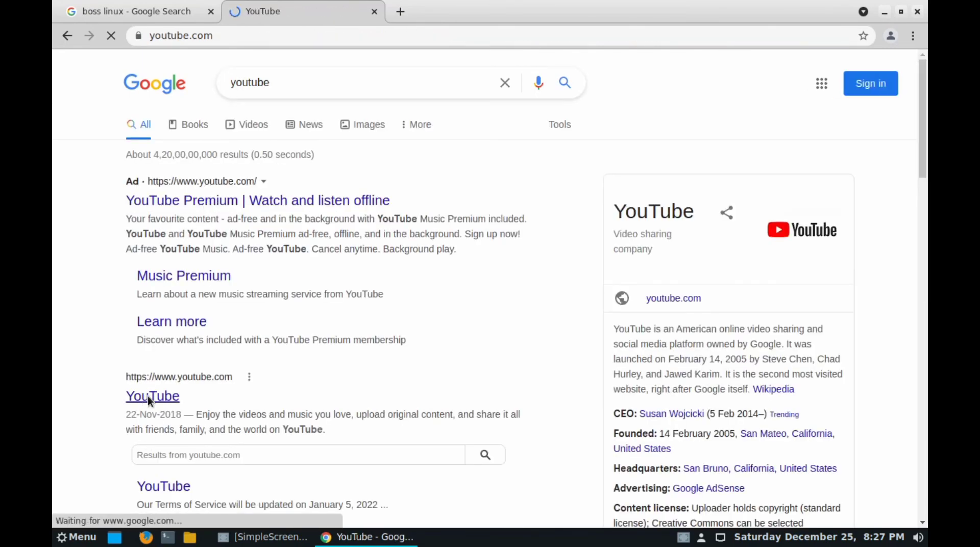
{"action": "left_click", "coordinate": [152, 396]}
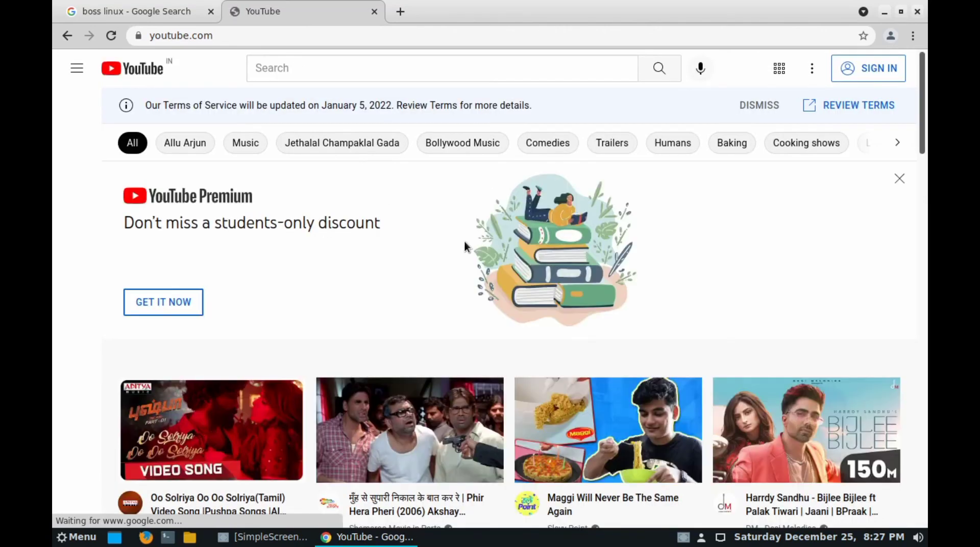
{"action": "scroll", "scroll_direction": "down", "scroll_amount": 3}
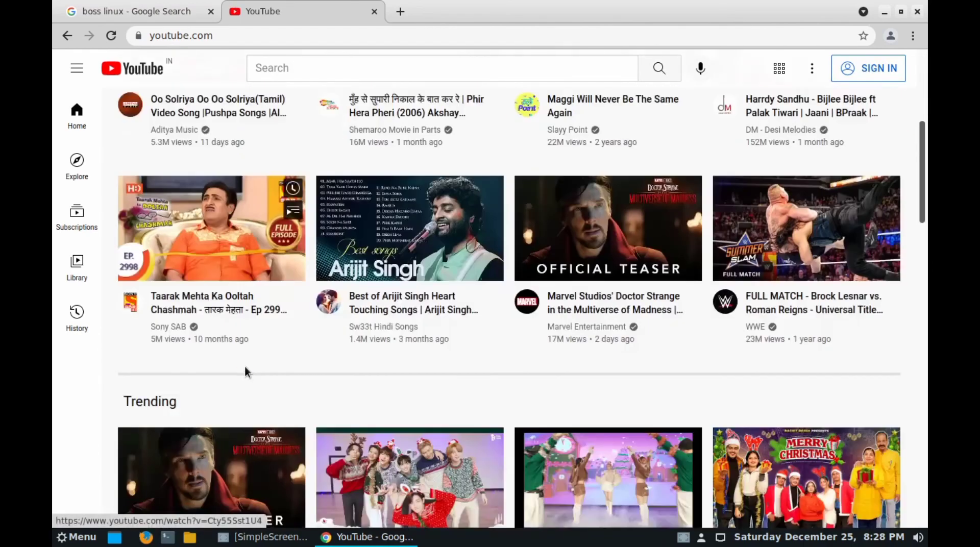
{"action": "scroll", "scroll_direction": "up", "scroll_amount": 3}
{"action": "type", "text": "goo"}
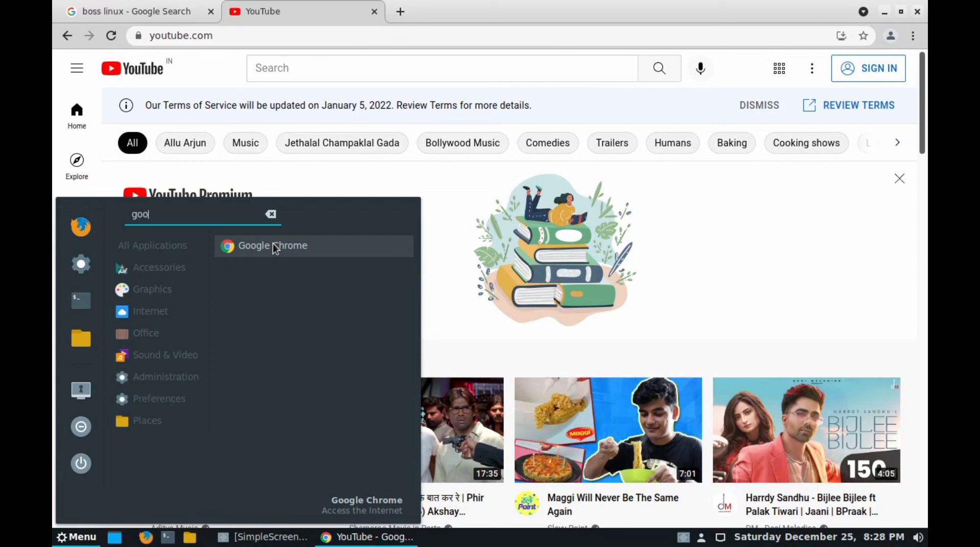
- Trim the application search text to 'goo' so Google Chrome stays the only match
{"action": "key", "text": "BackSpace"}
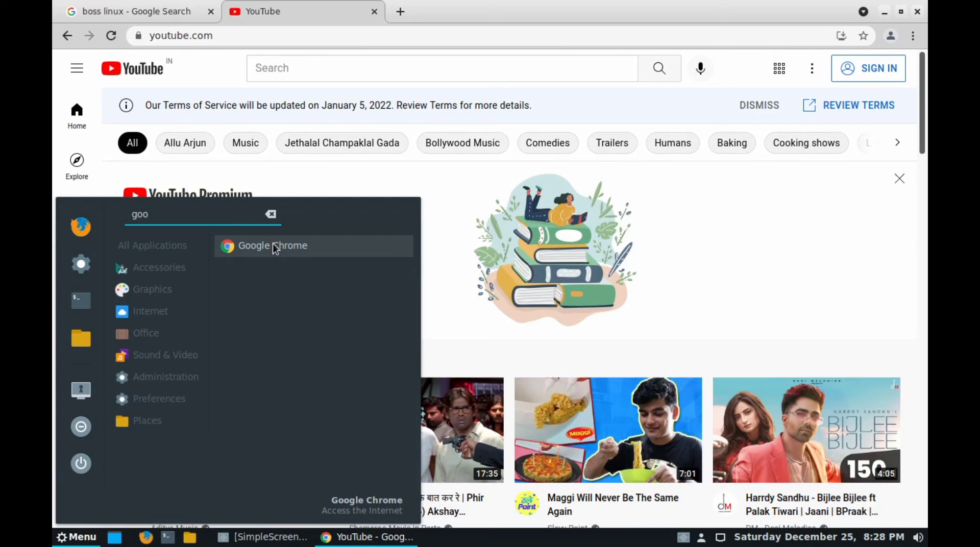